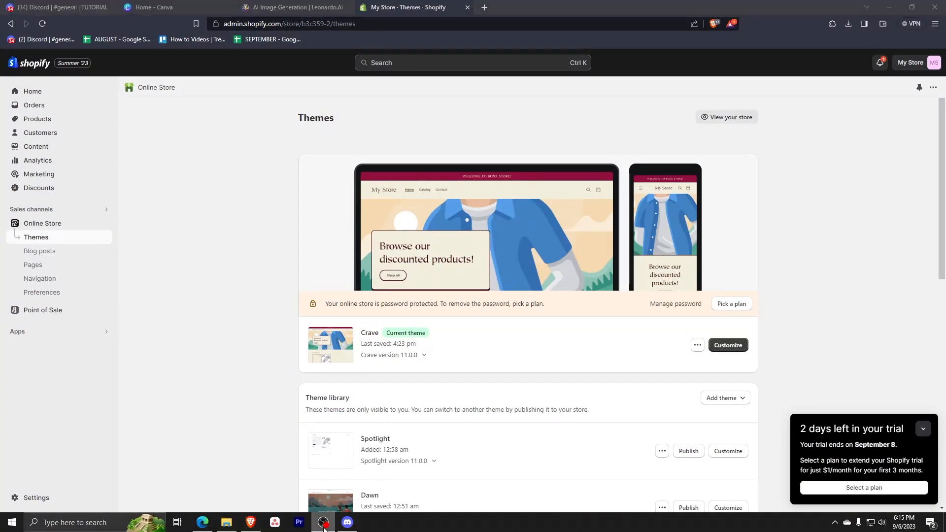
Go from Settings through the trial Plan details to the Billing payment method page
{"action": "left_click", "coordinate": [36, 497]}
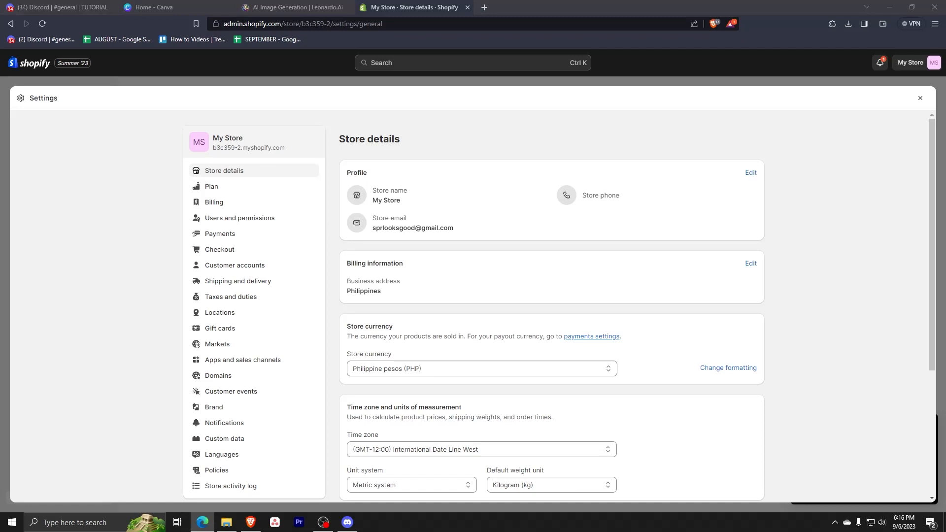
{"action": "left_click", "coordinate": [212, 186]}
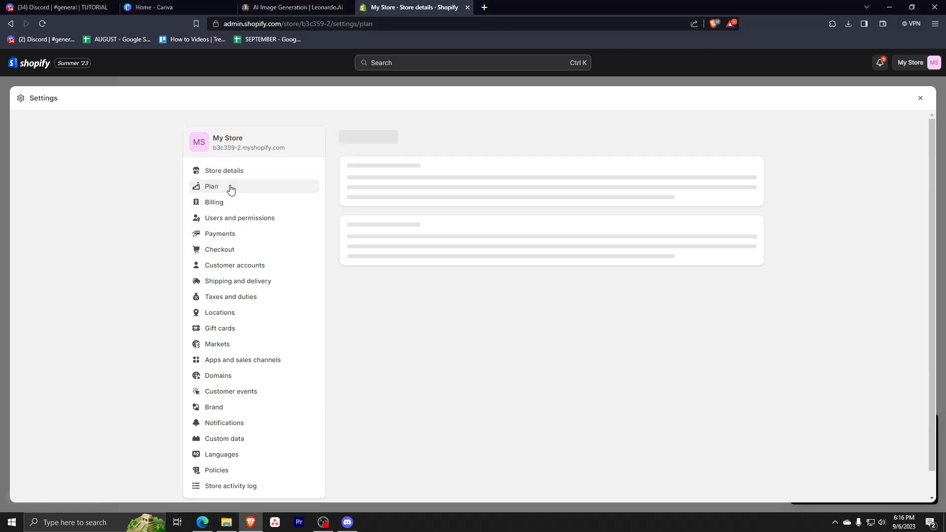
{"action": "left_click", "coordinate": [211, 186]}
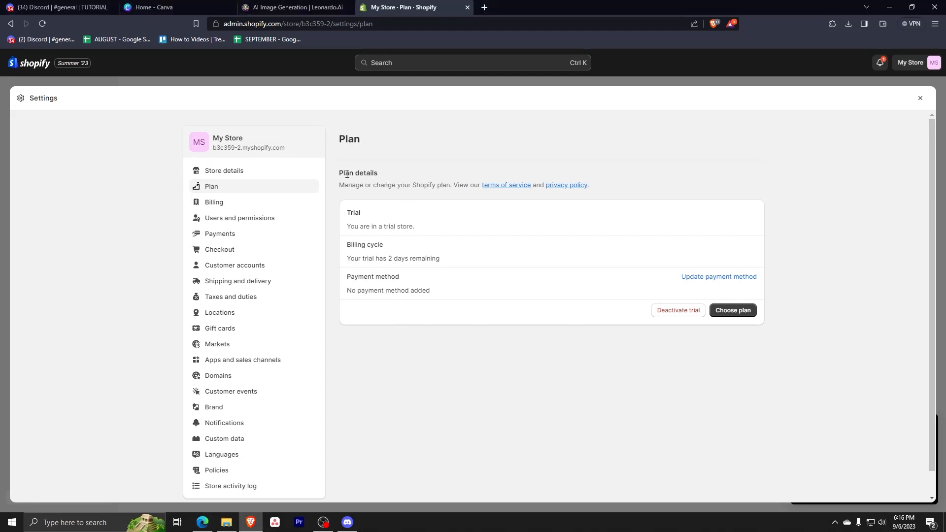
{"action": "left_click", "coordinate": [214, 202]}
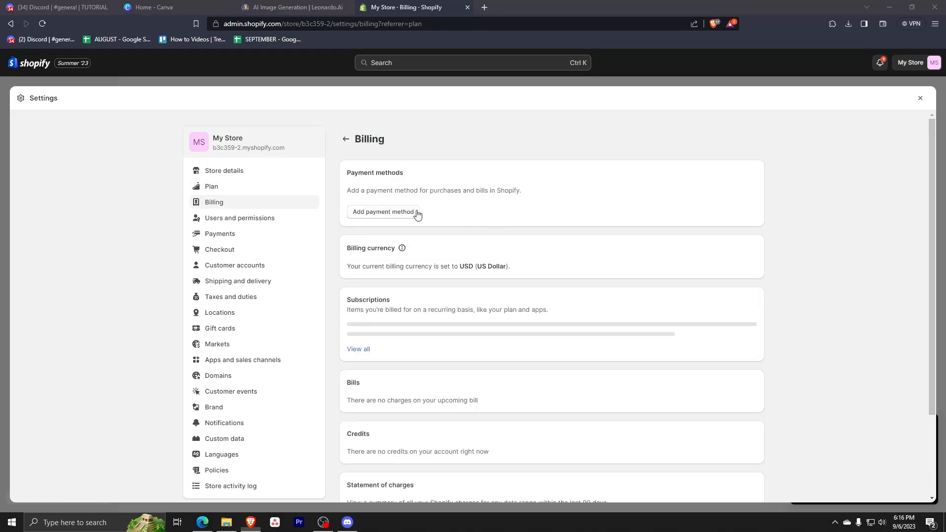
{"action": "left_click", "coordinate": [382, 211]}
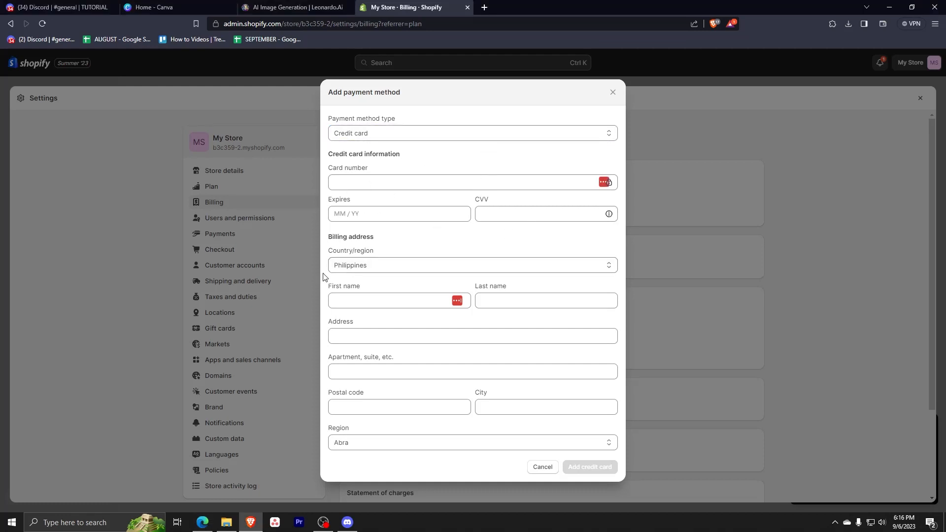
{"action": "mouse_move", "coordinate": [397, 321]}
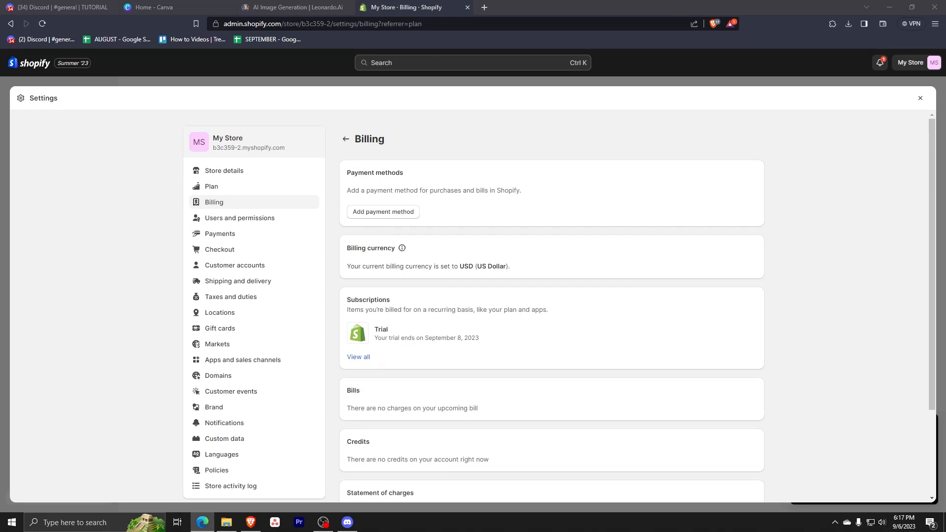
Open Store details and select the Store currency heading showing Philippine pesos
{"action": "scroll", "scroll_direction": "down", "scroll_amount": 3}
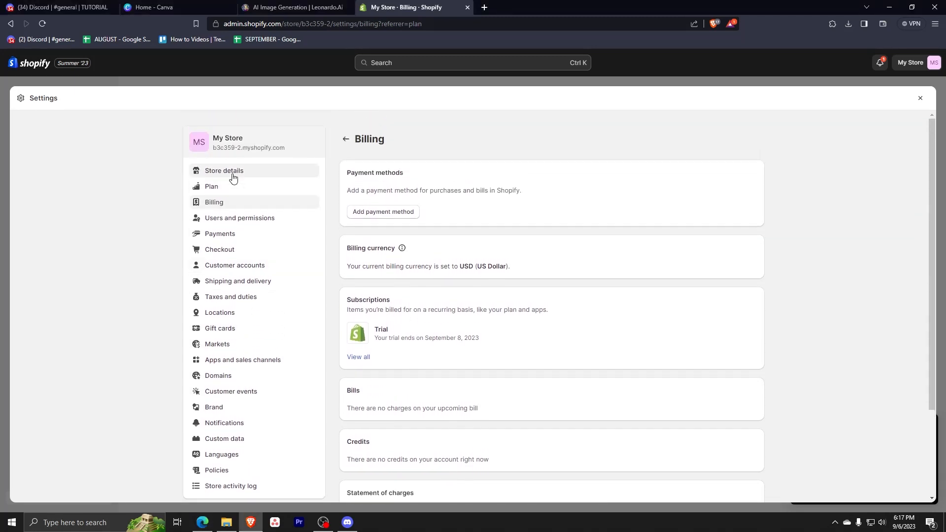
{"action": "left_click", "coordinate": [223, 170]}
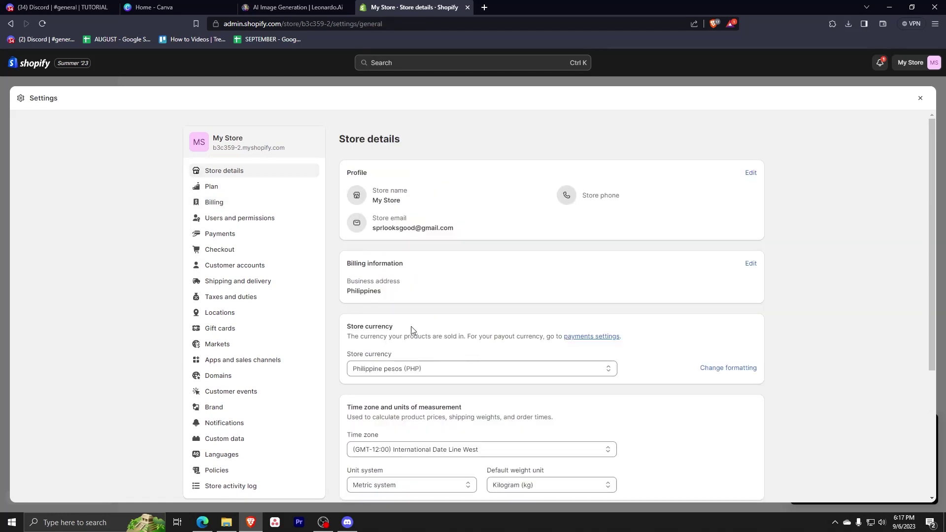
{"action": "double_click", "coordinate": [369, 326]}
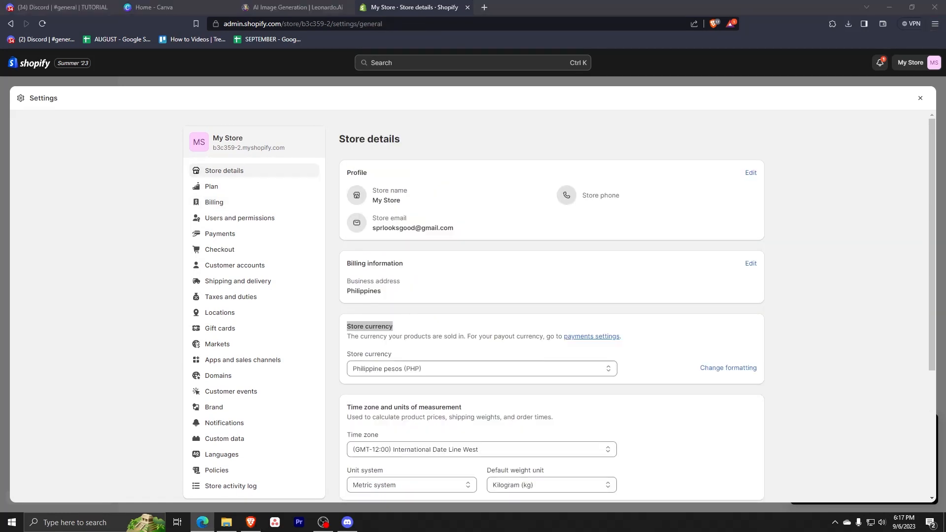
{"action": "double_click", "coordinate": [369, 327]}
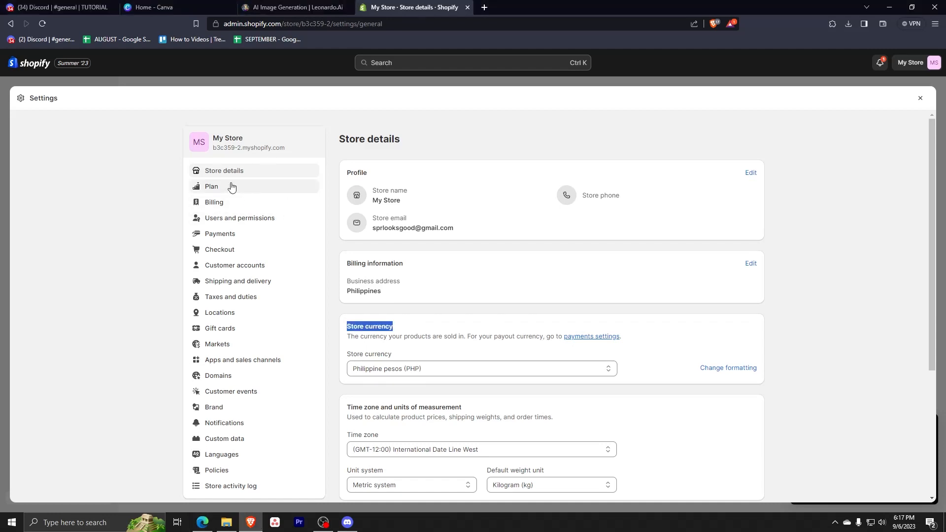
Add a new payment method from Plan details, choosing PayPal and starting Pay with PayPal
{"action": "left_click", "coordinate": [212, 186]}
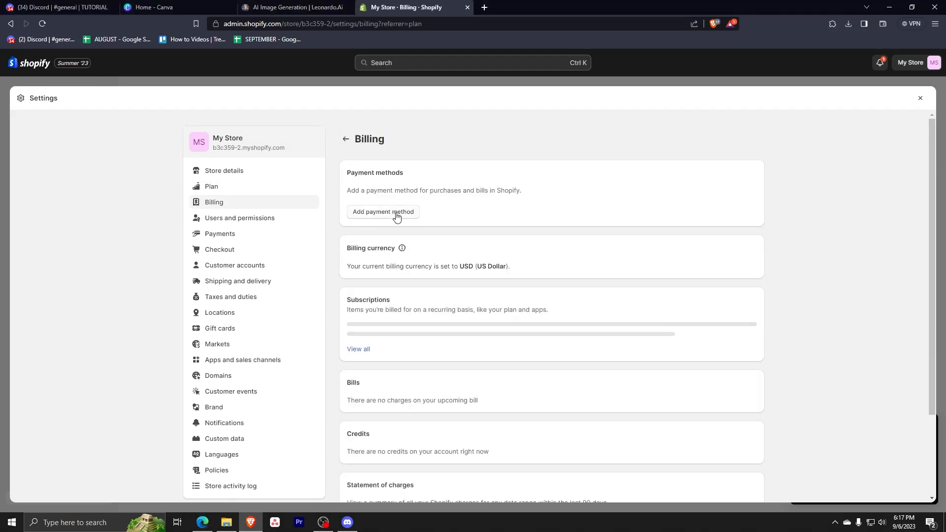
{"action": "left_click", "coordinate": [383, 212]}
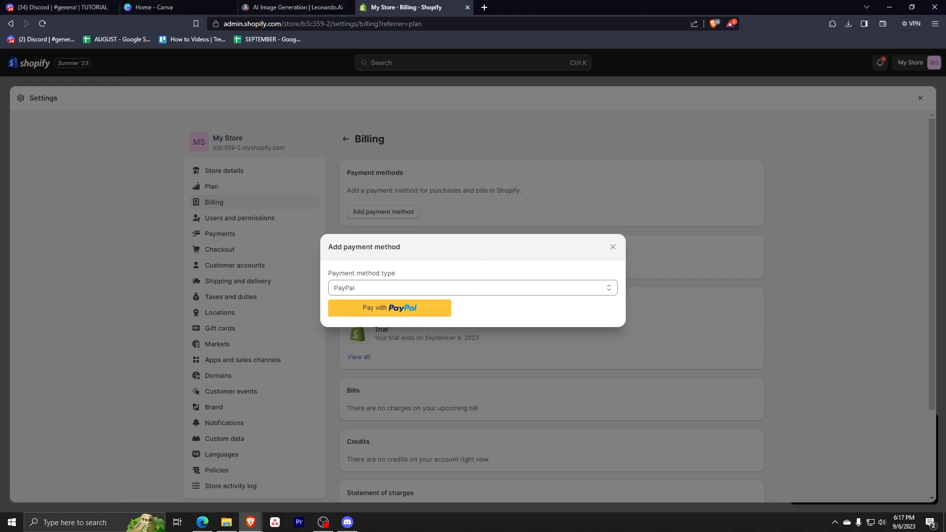
{"action": "left_click", "coordinate": [389, 308]}
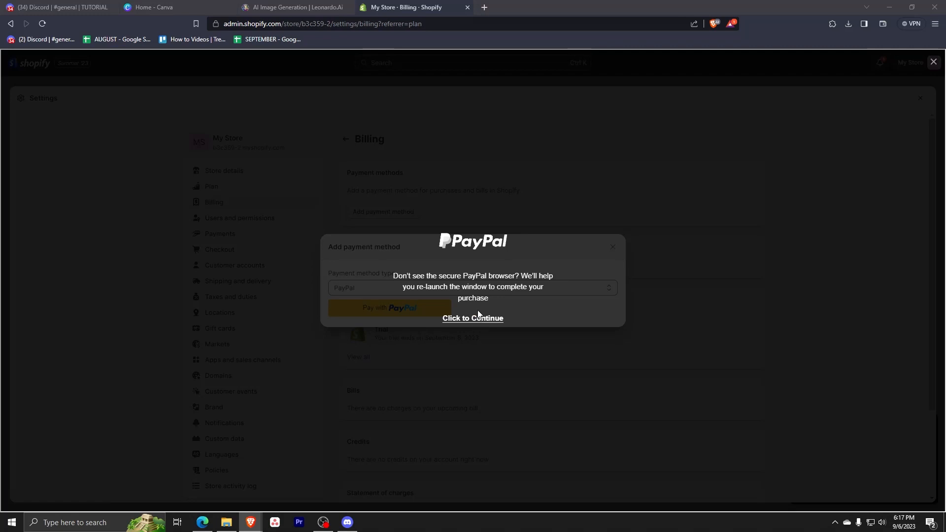
{"action": "mouse_move", "coordinate": [479, 314]}
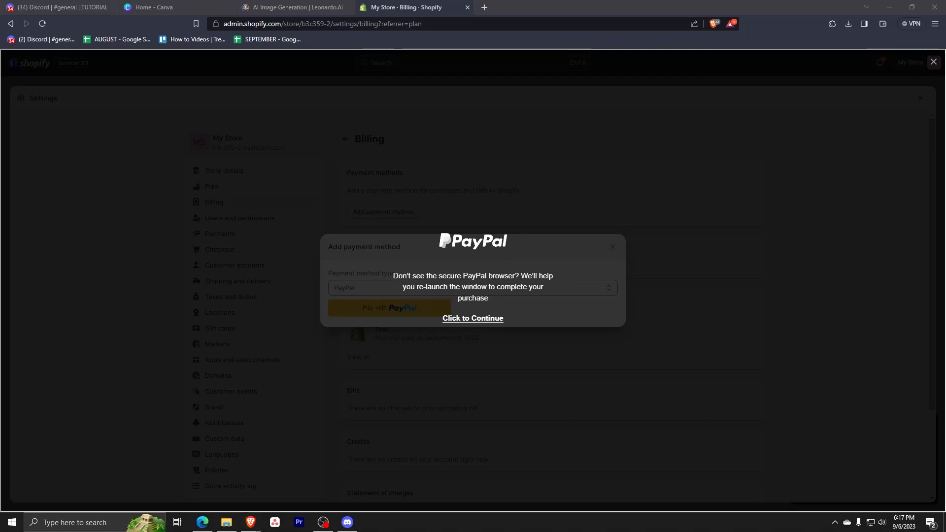
{"action": "mouse_move", "coordinate": [463, 322]}
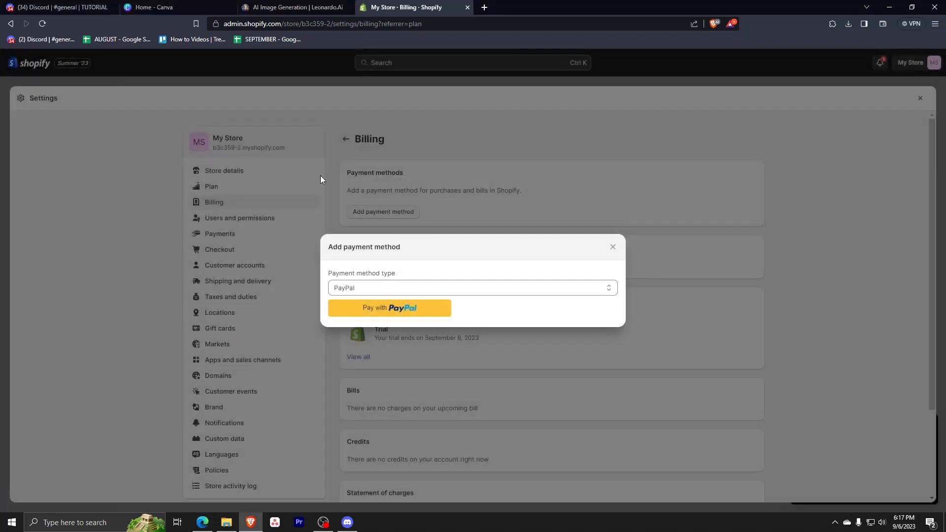
{"action": "left_click", "coordinate": [390, 308]}
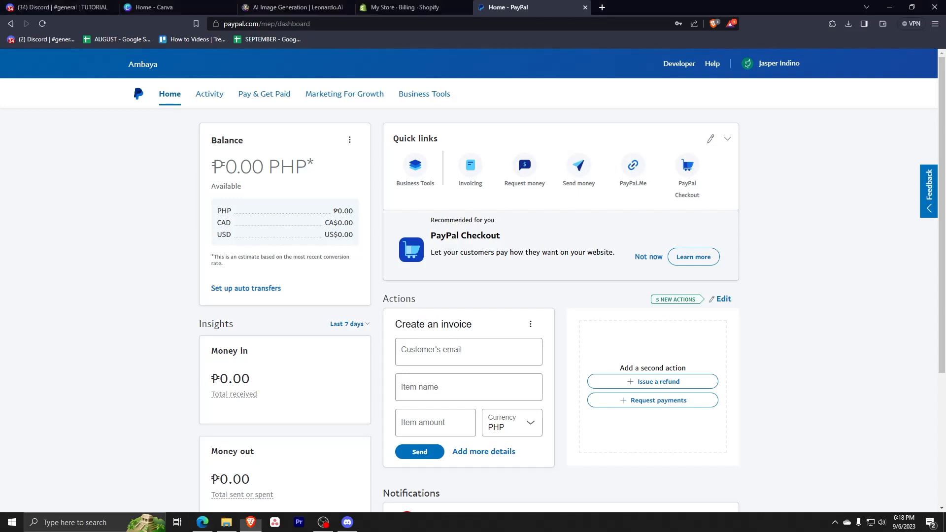
Open PayPal's Link a card form from Pay & Get Paid > Banks & Cards, focusing card number
{"action": "left_click", "coordinate": [264, 94]}
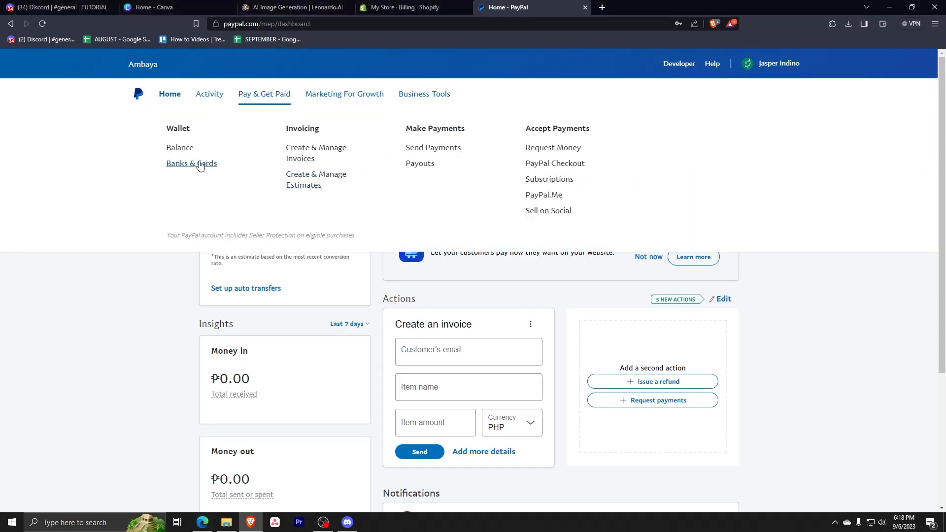
{"action": "left_click", "coordinate": [191, 163]}
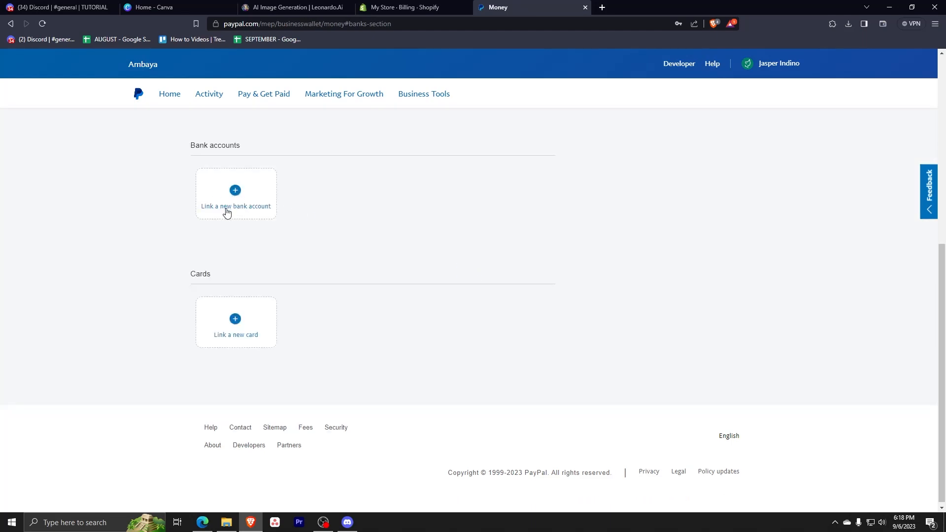
{"action": "left_click", "coordinate": [236, 323]}
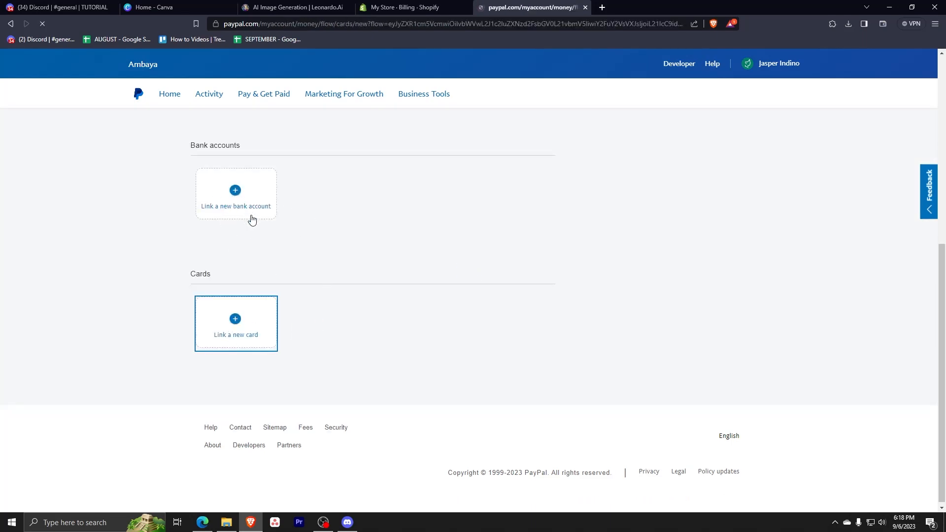
{"action": "left_click", "coordinate": [236, 324]}
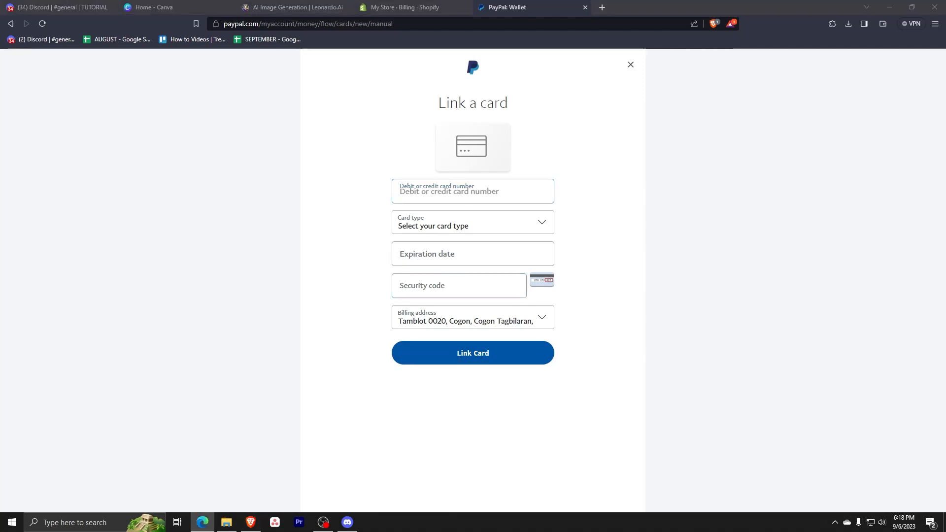
{"action": "left_click", "coordinate": [473, 191]}
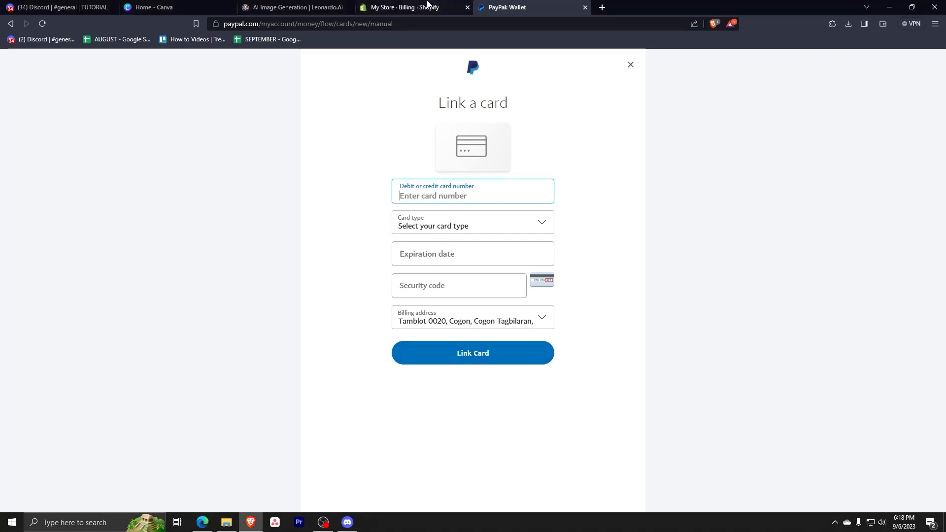
Switch back to the Shopify tab and dismiss the Add payment method dialog
{"action": "left_click", "coordinate": [403, 7]}
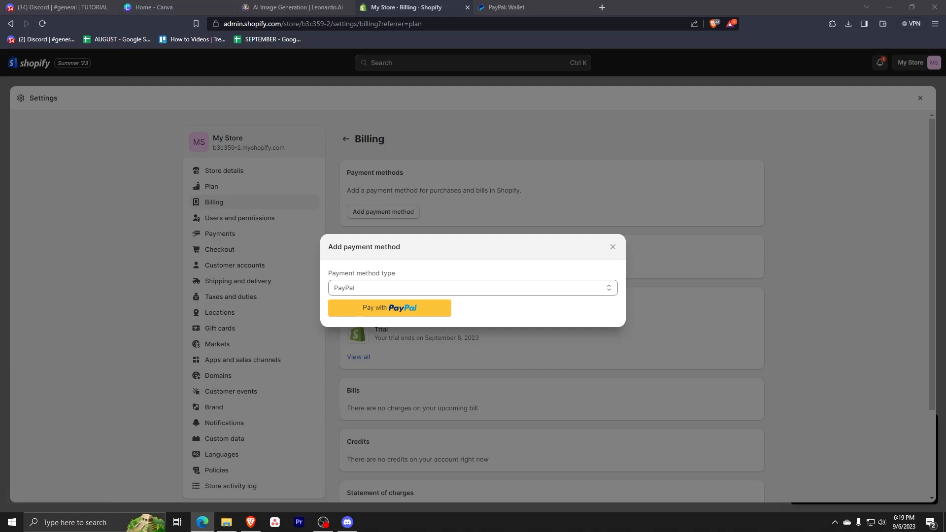
{"action": "left_click", "coordinate": [613, 247]}
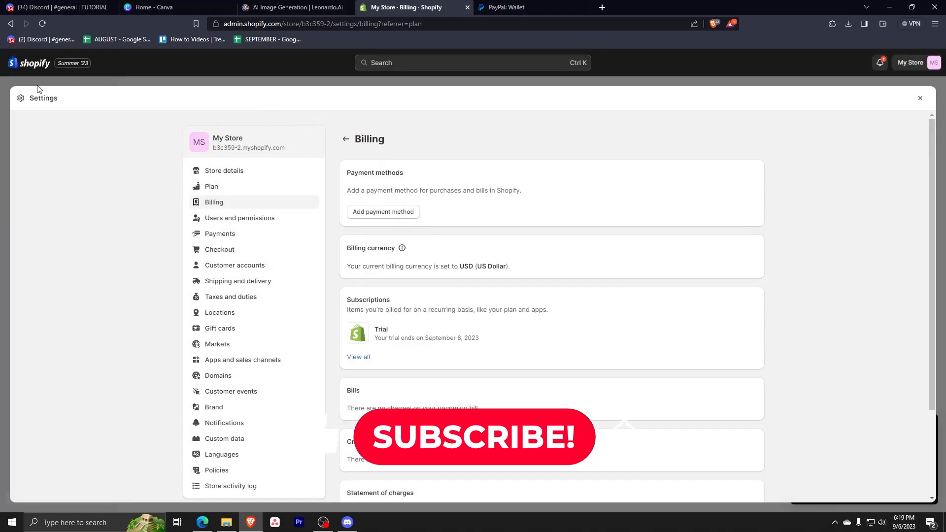